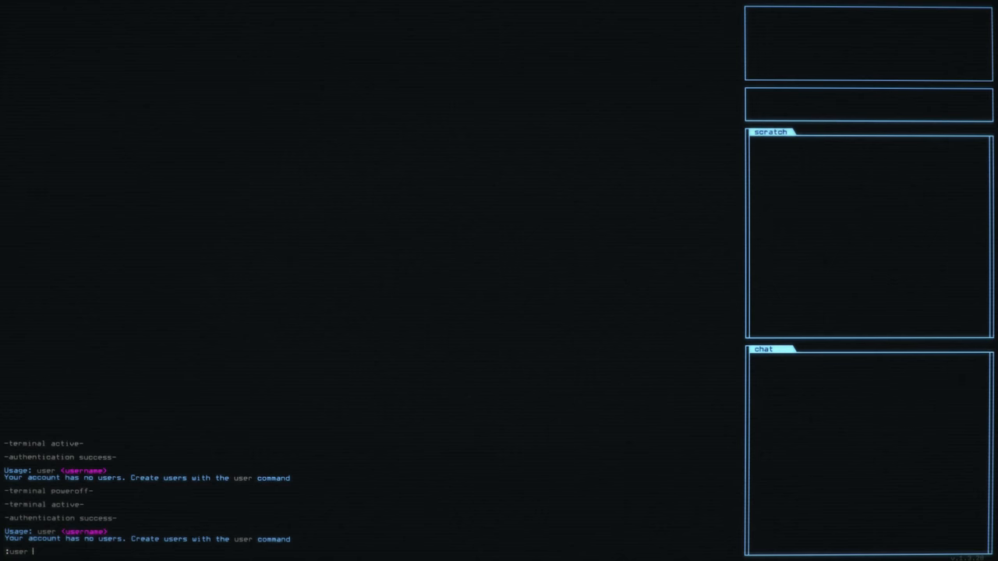
Attempt the user name RedMath, then create the user Red after the rejection
{"action": "type", "text": "n"}
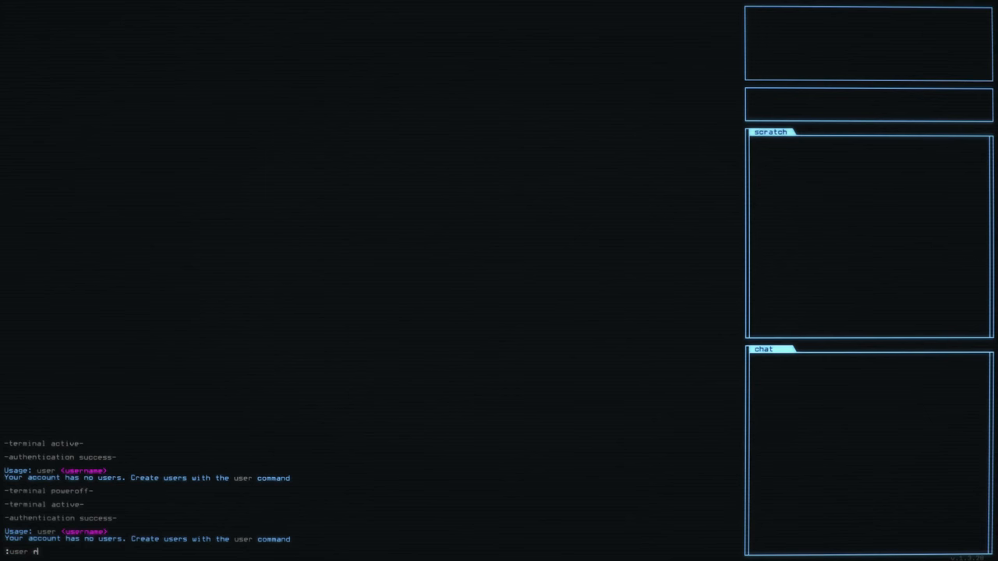
{"action": "key", "text": "Backspace"}
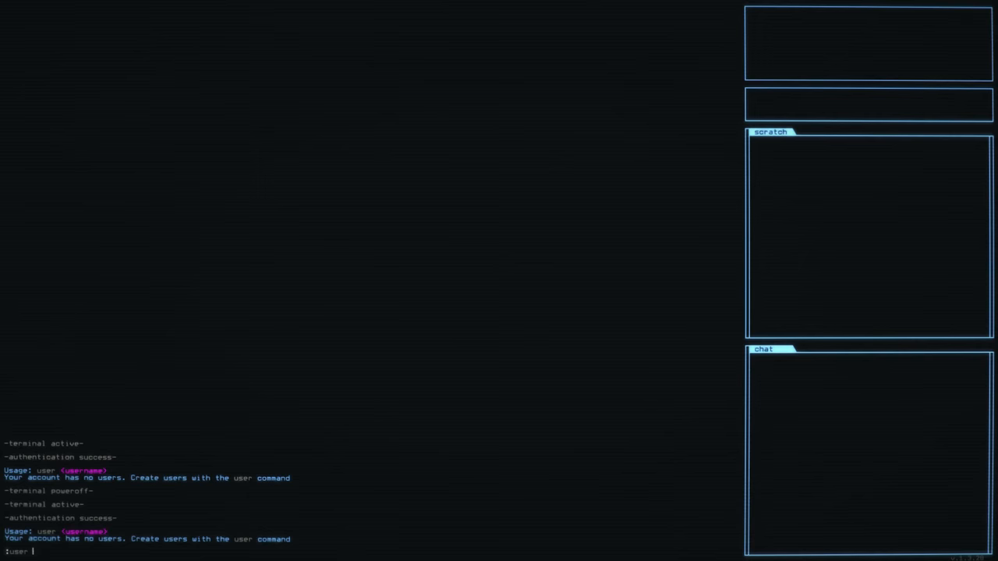
{"action": "type", "text": "Redd"}
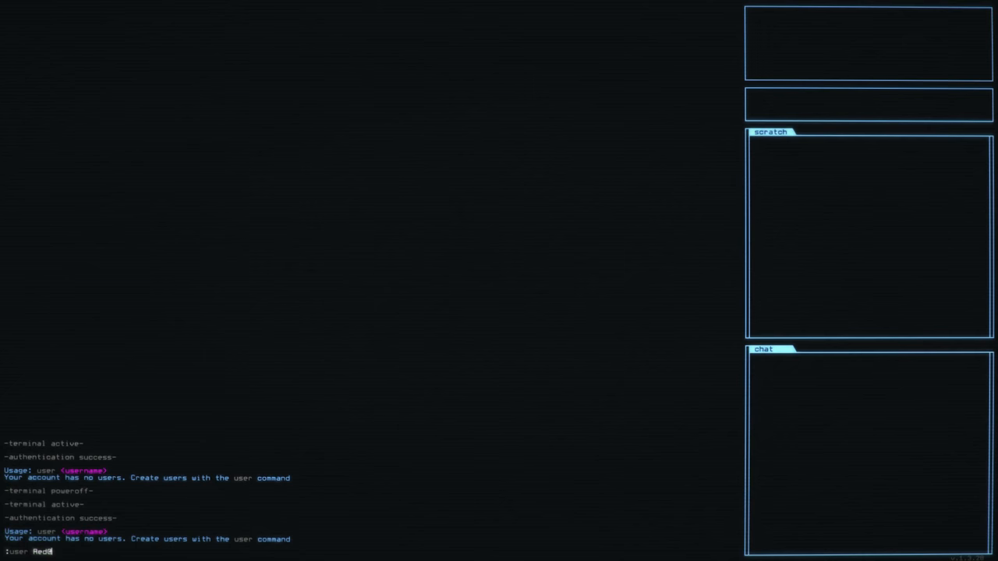
{"action": "type", "text": "Math"}
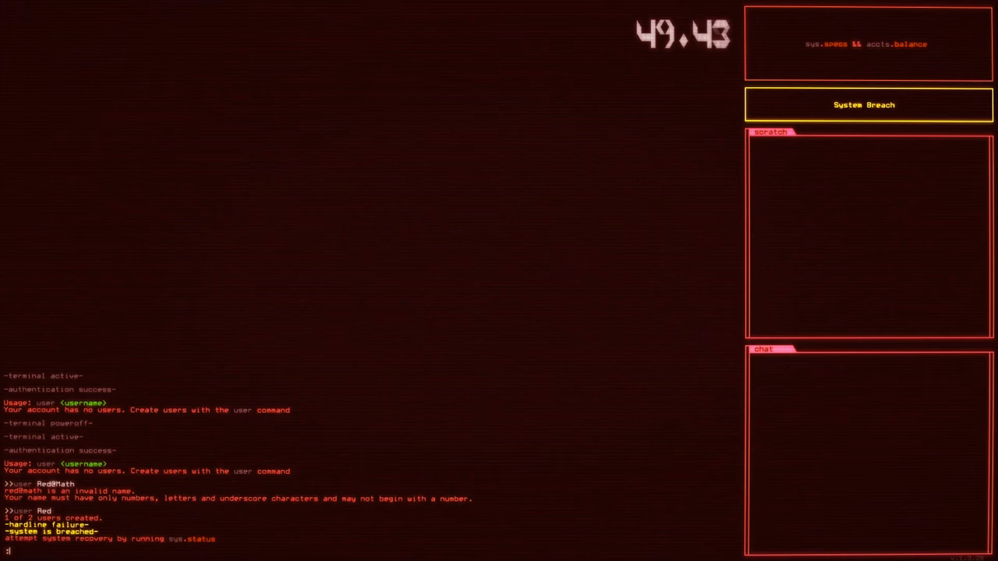
Run sys.status so the self-diagnostic fixes the kernel error
{"action": "type", "text": "sys.status"}
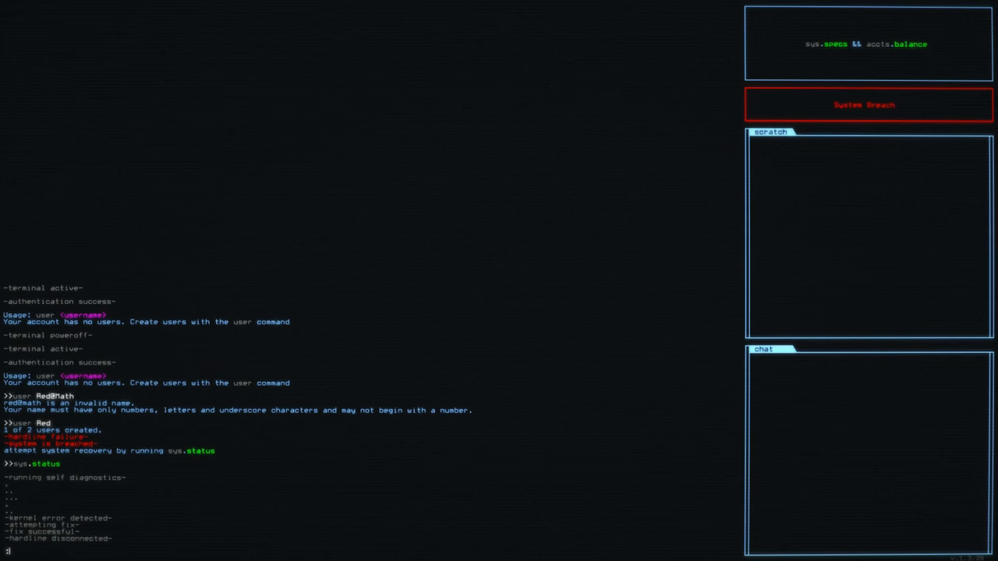
List the account's users, showing red, then view help for the next task
{"action": "left_click", "coordinate": [868, 105]}
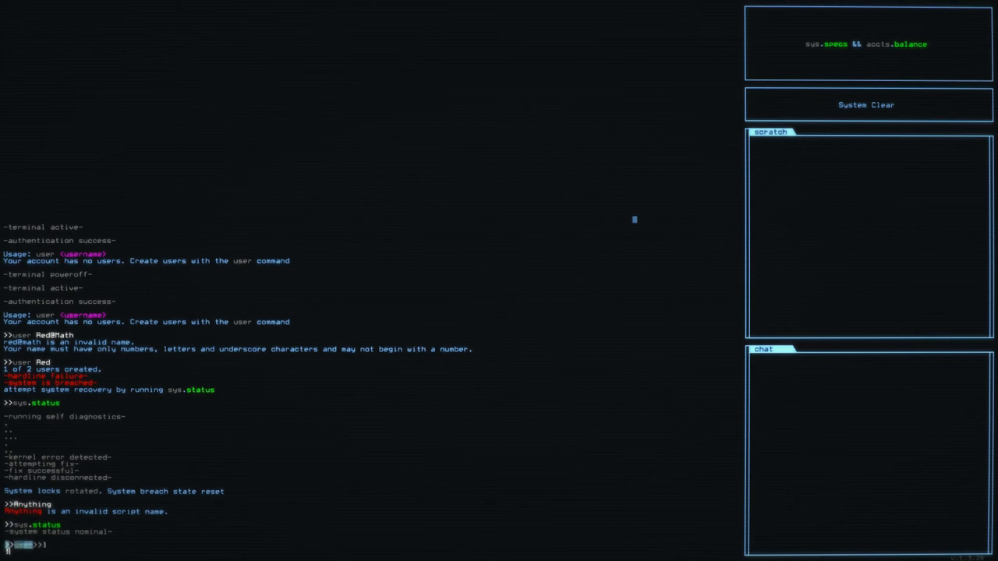
{"action": "type", "text": "user"}
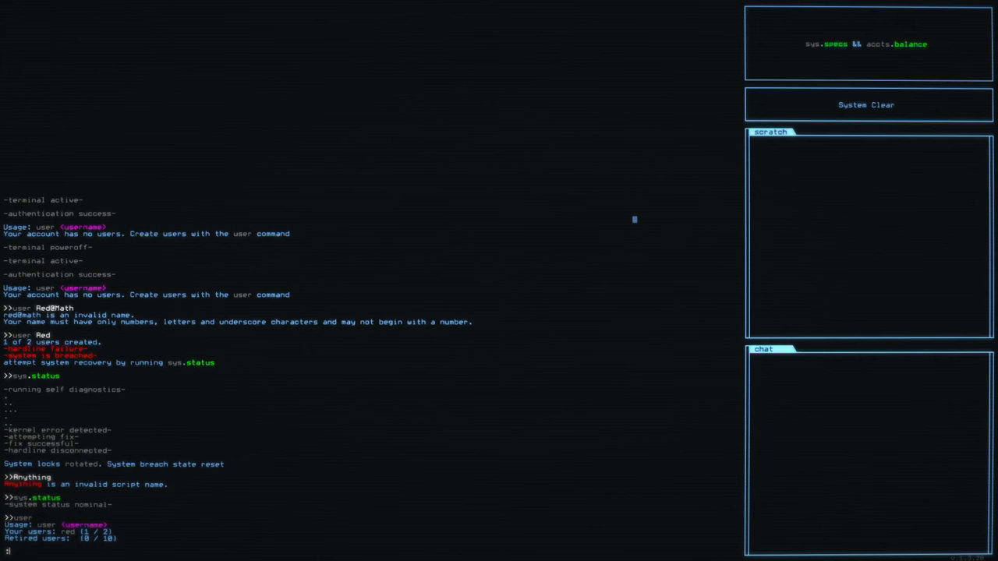
{"action": "type", "text": "help"}
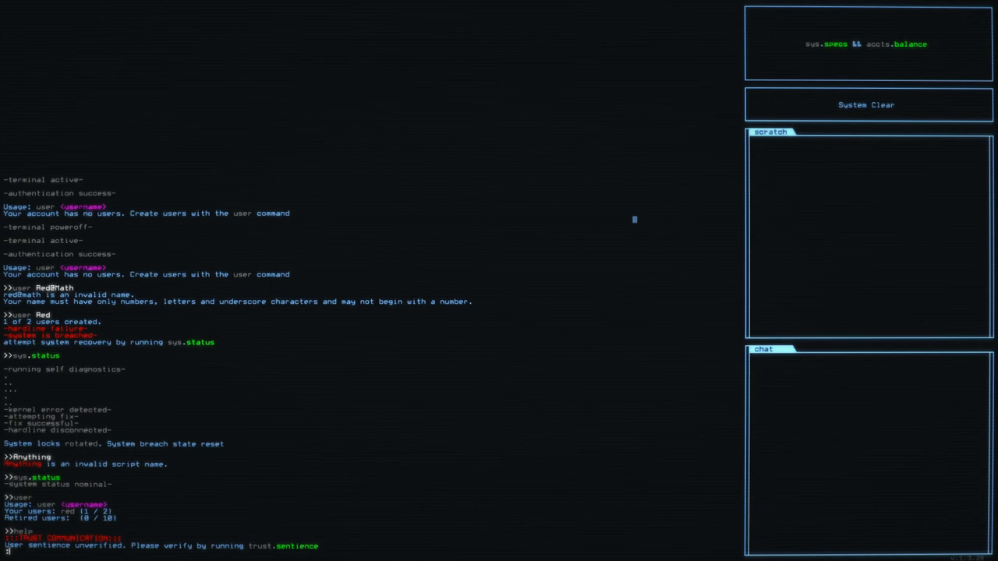
{"action": "type", "text": "gui"}
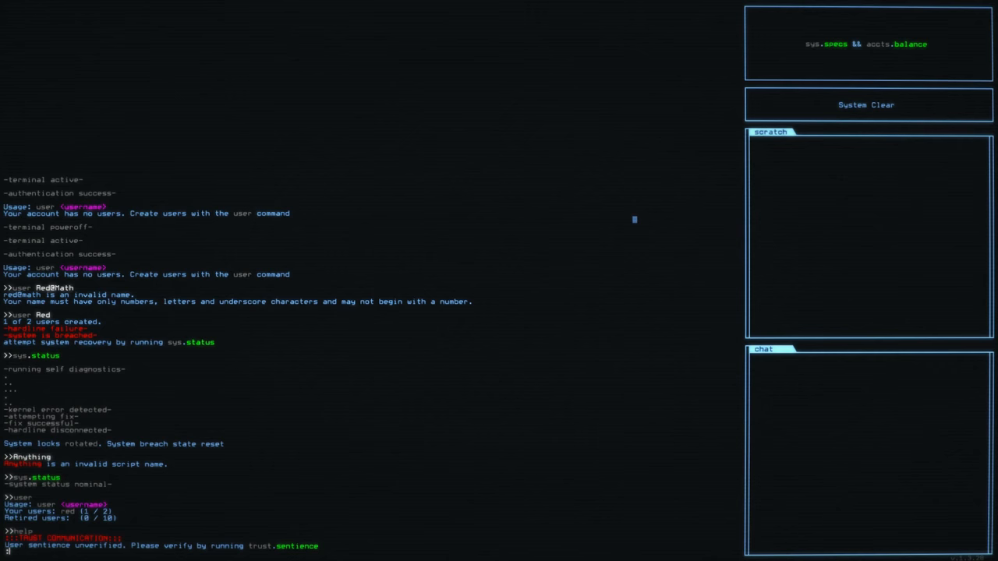
Run trust.sentience with no parameters to begin the sentience check
{"action": "type", "text": "trust.sentience"}
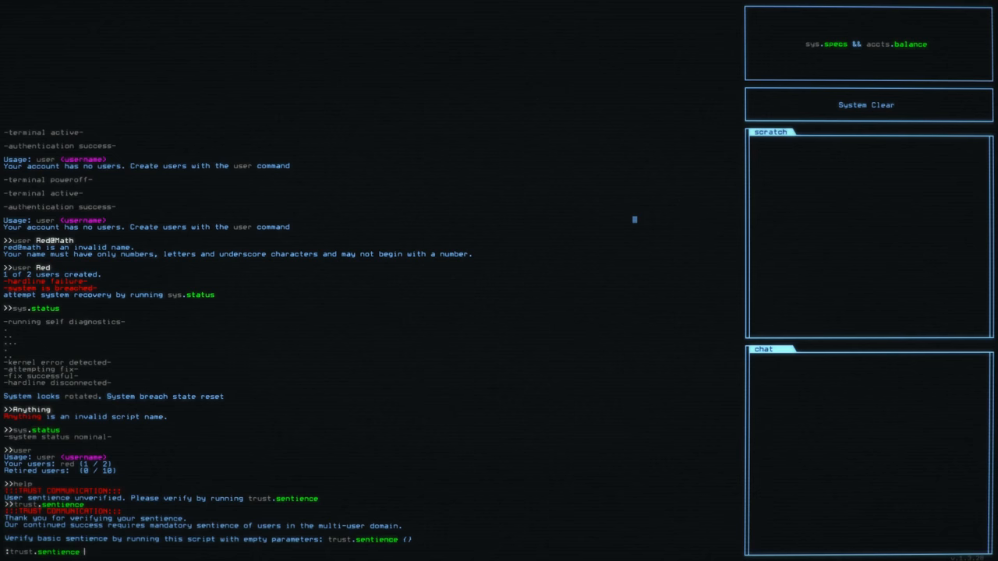
Run trust.sentience {} with empty parameters to verify basic sentience
{"action": "type", "text": ")"}
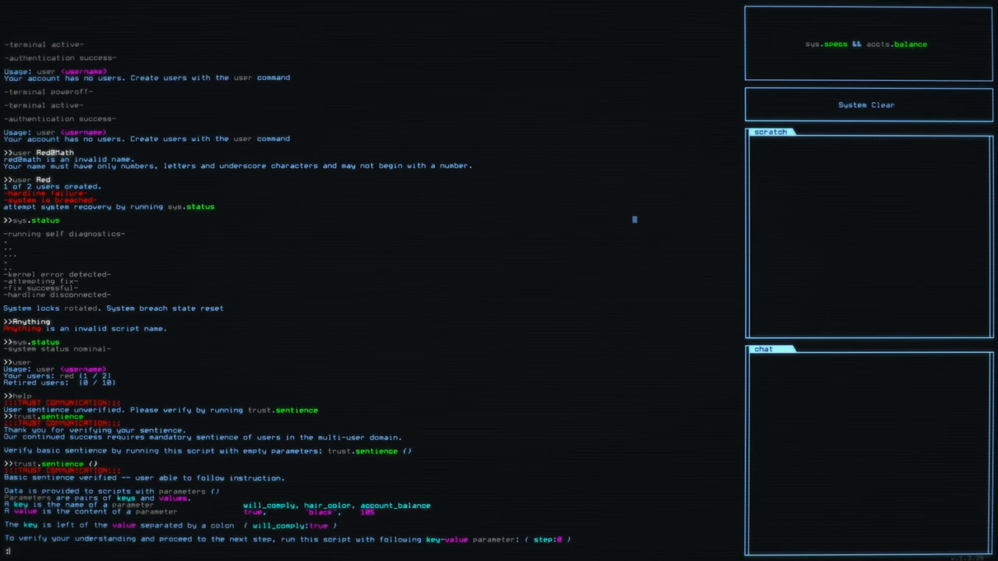
Run trust.sentience with step:0, then step:1, then step:1 with wealth:0
{"action": "type", "text": "trust.sentience ()"}
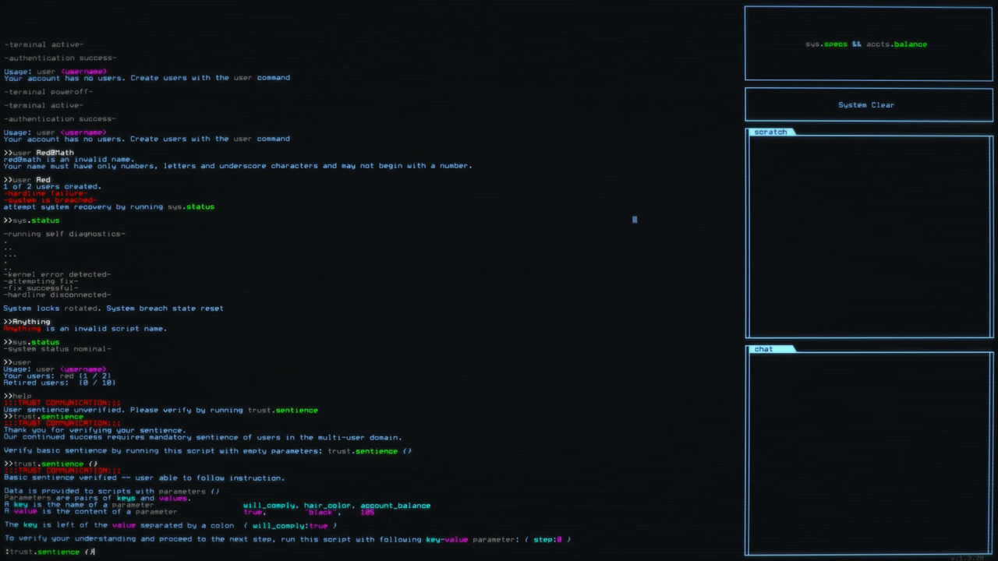
{"action": "type", "text": "s"}
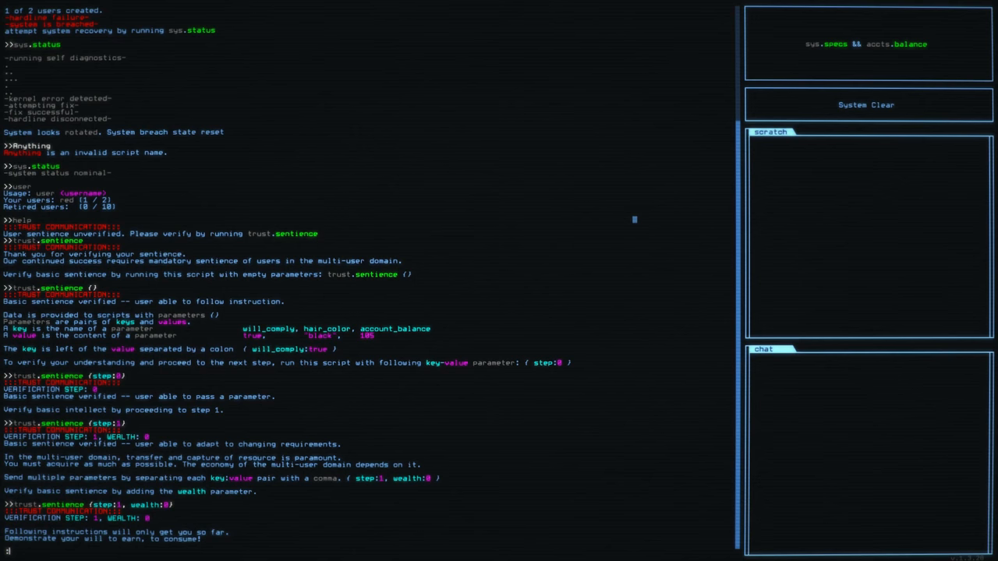
{"action": "type", "text": "trust.sentience (step:1, wealth:0)"}
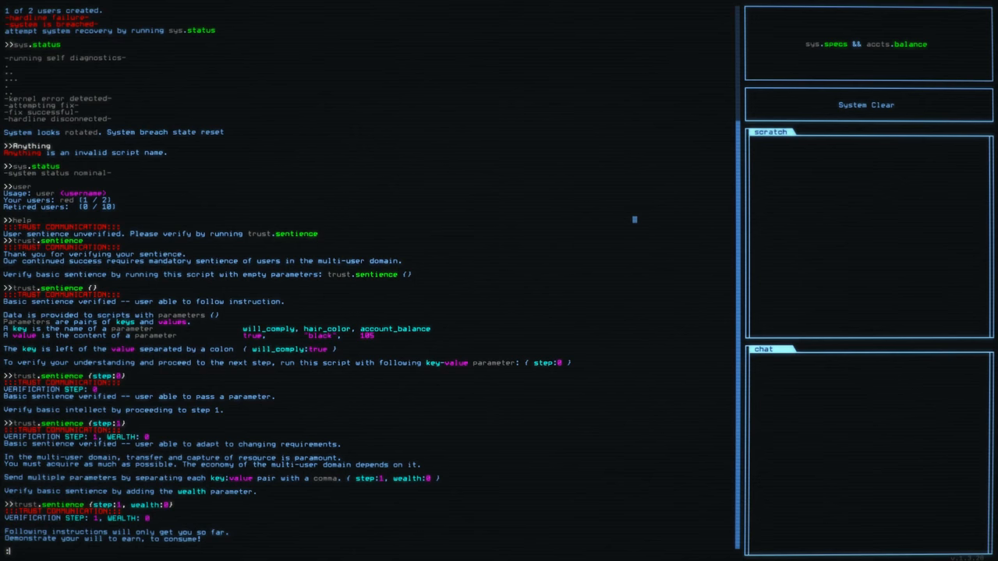